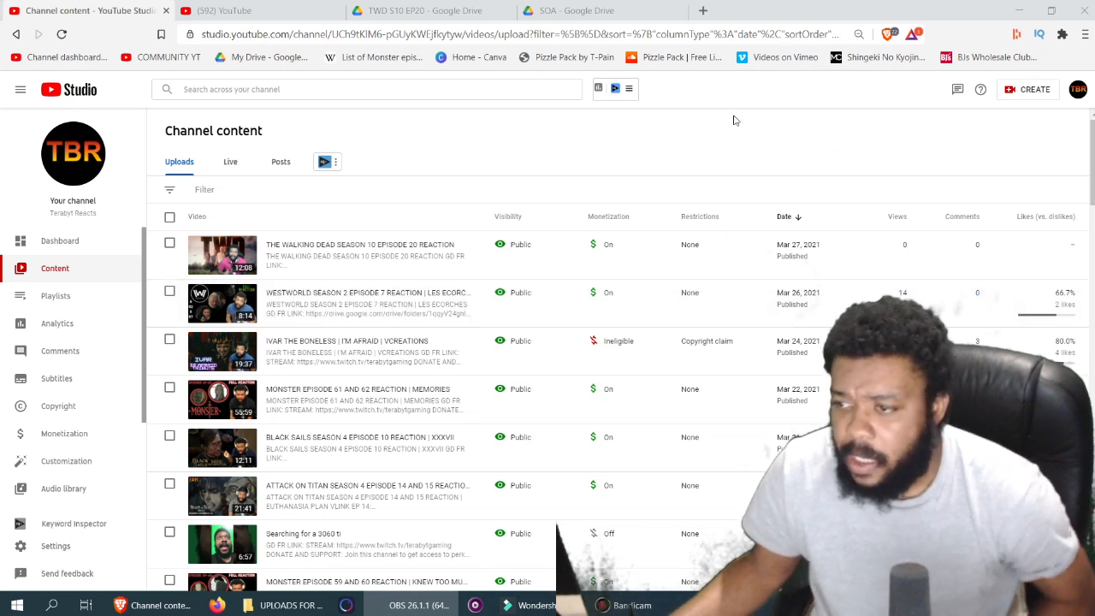
pyautogui.moveTo(706, 120)
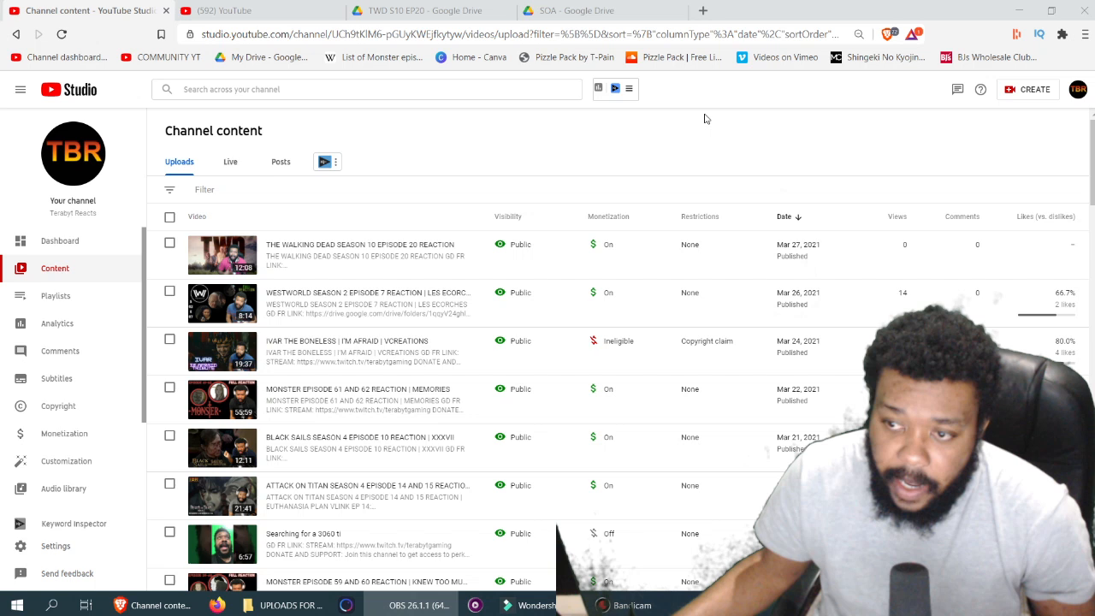
pyautogui.moveTo(599, 163)
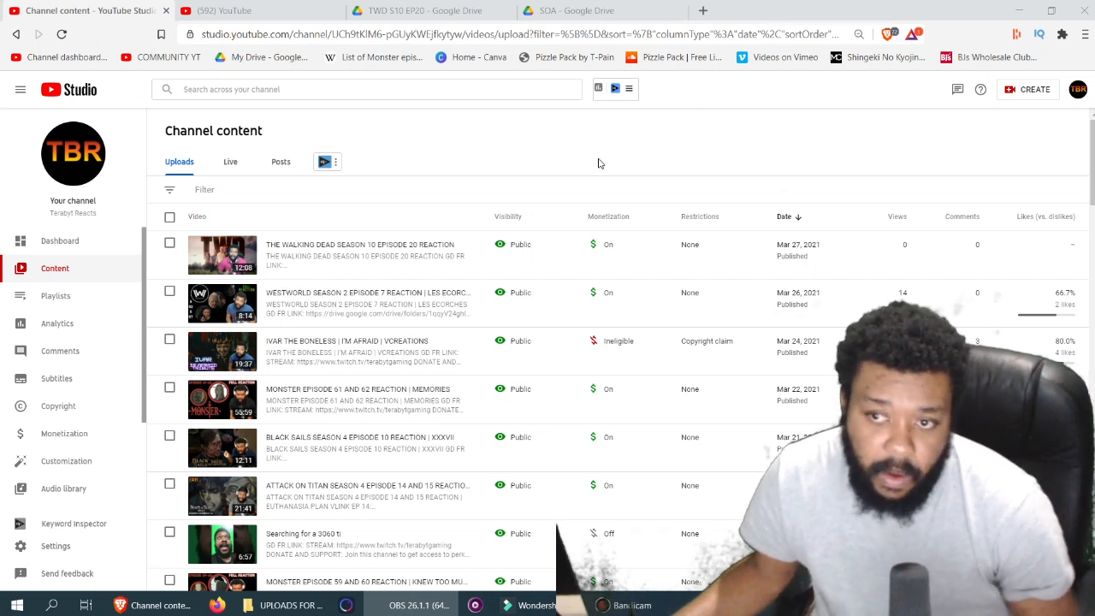
pyautogui.moveTo(573, 175)
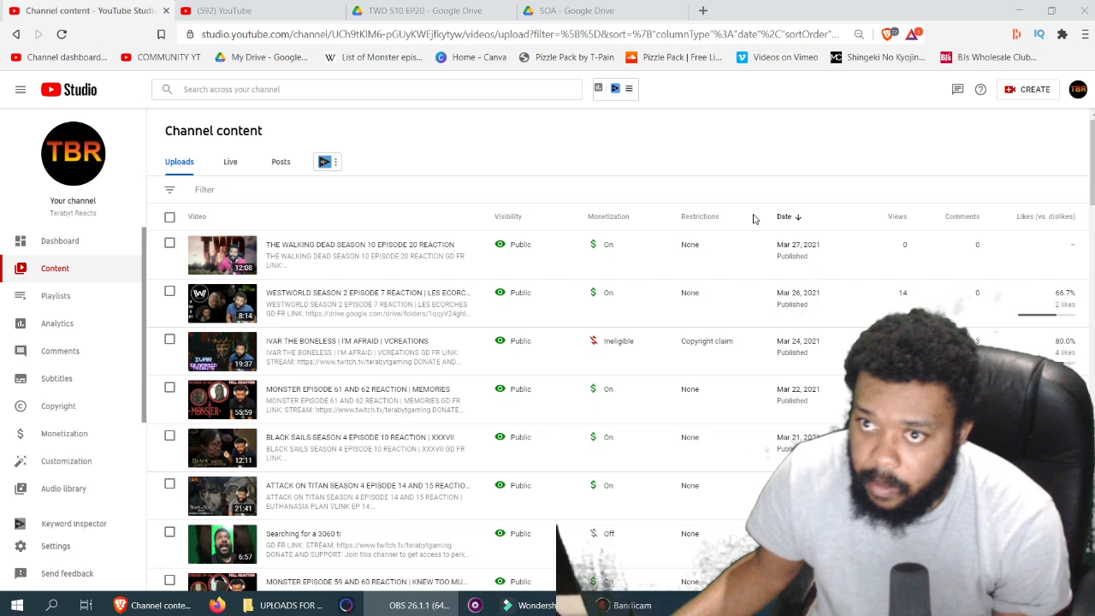
pyautogui.moveTo(718, 162)
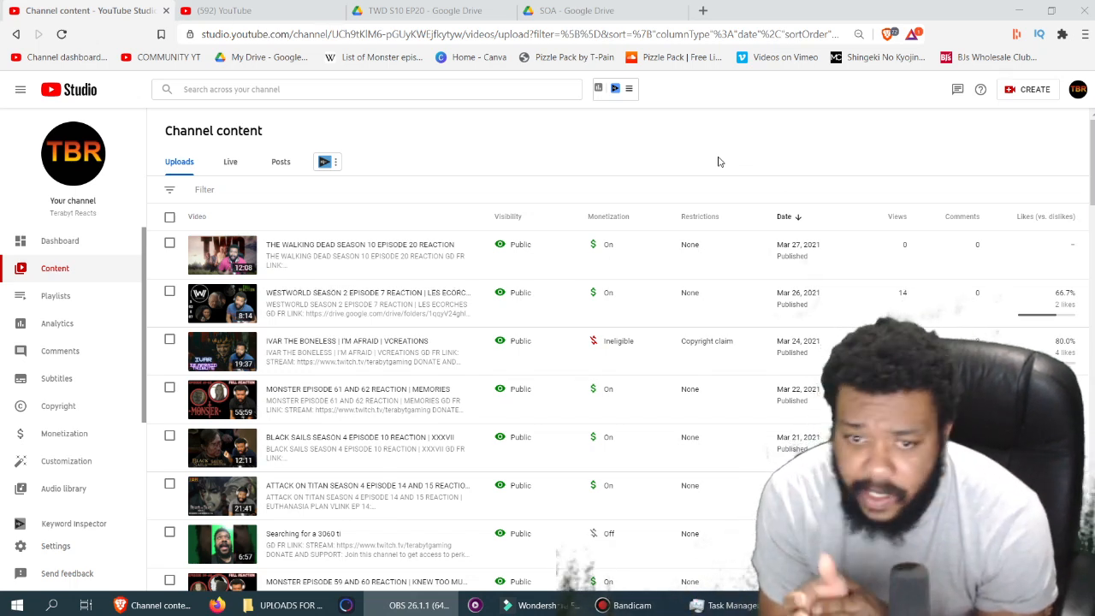
pyautogui.moveTo(636, 161)
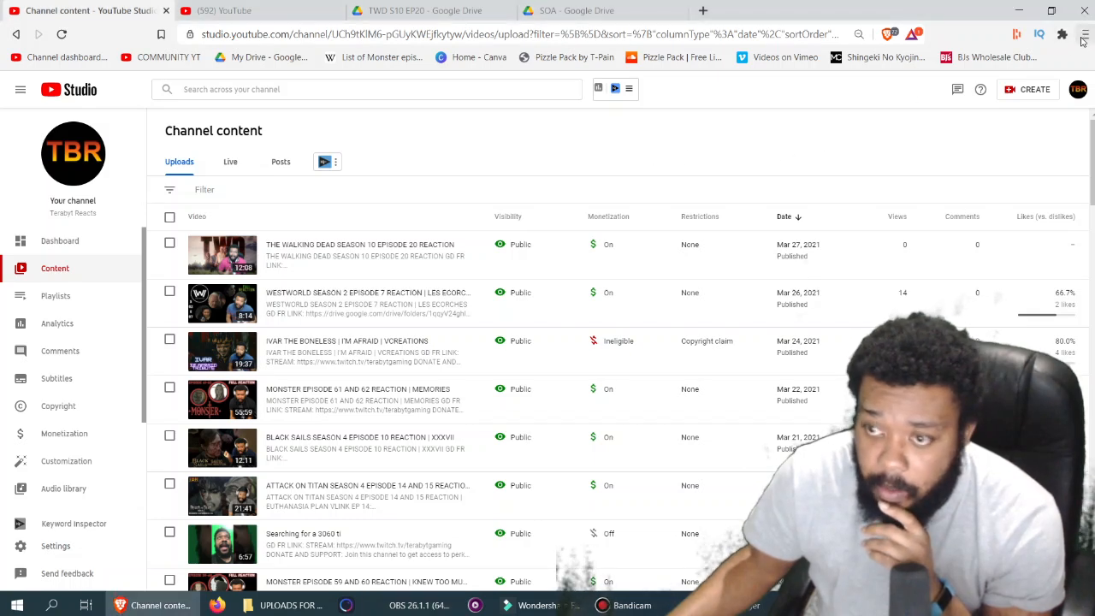
# Step: Raise Brave's page zoom from 80% to 90% using the menu's Zoom + button twice
pyautogui.click(1084, 34)
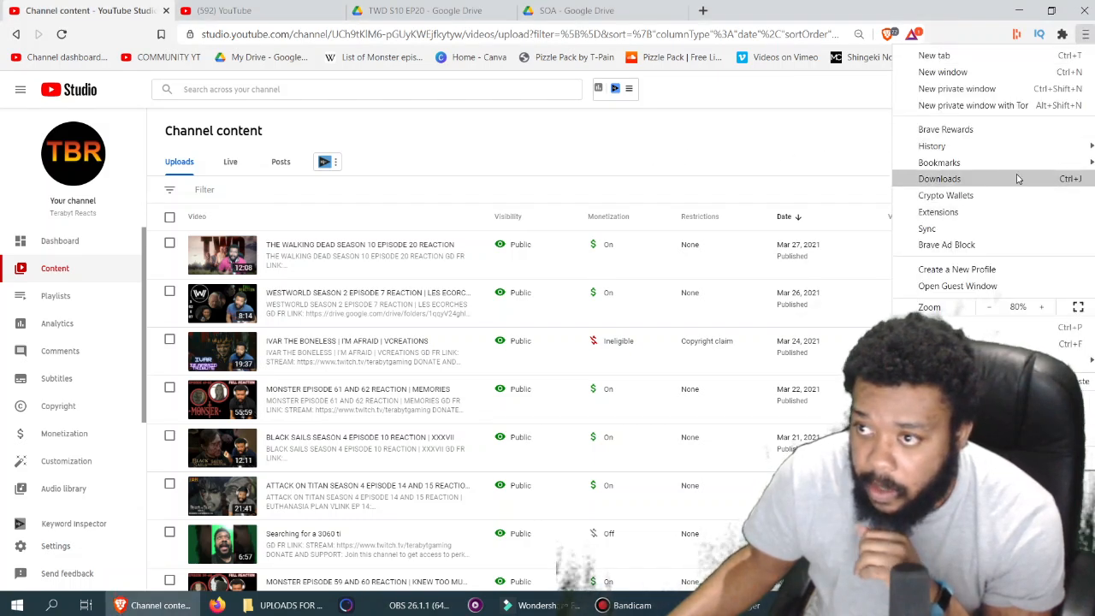
pyautogui.click(1041, 306)
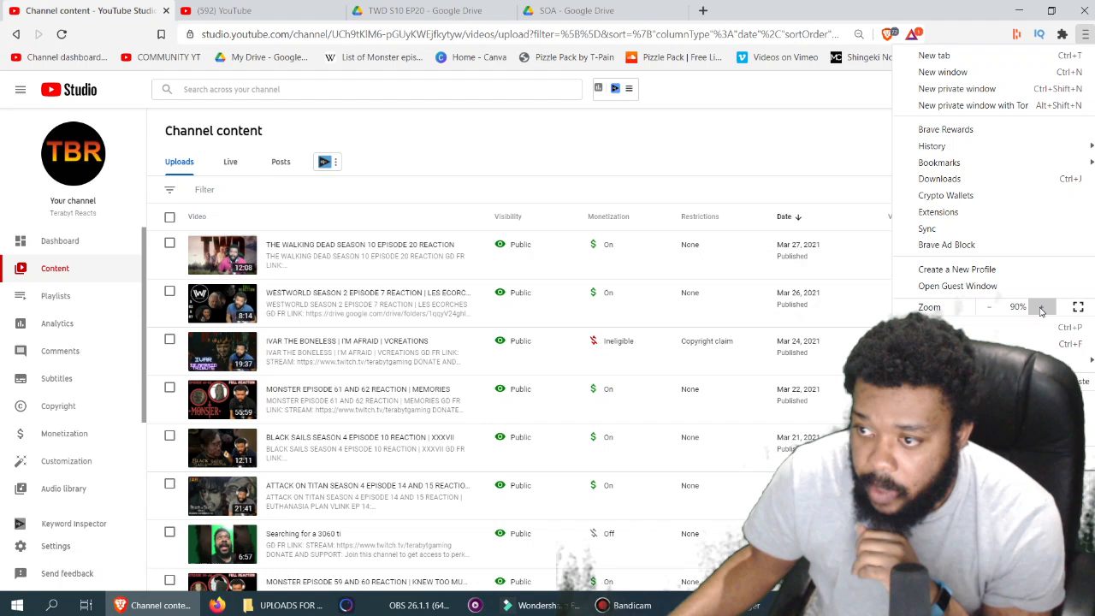
pyautogui.click(1042, 306)
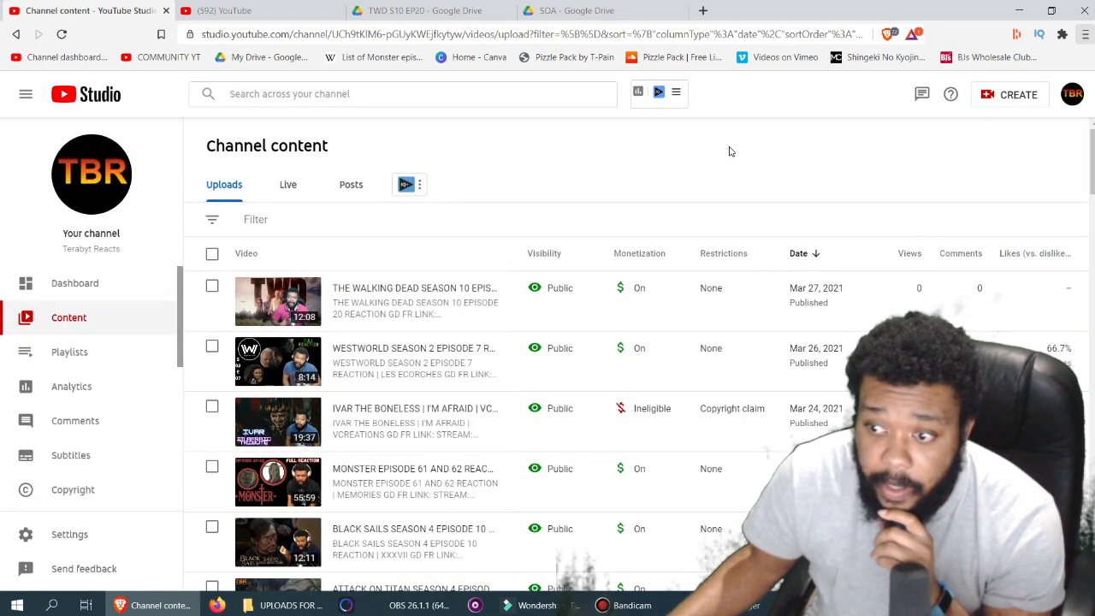
pyautogui.scroll(-3)
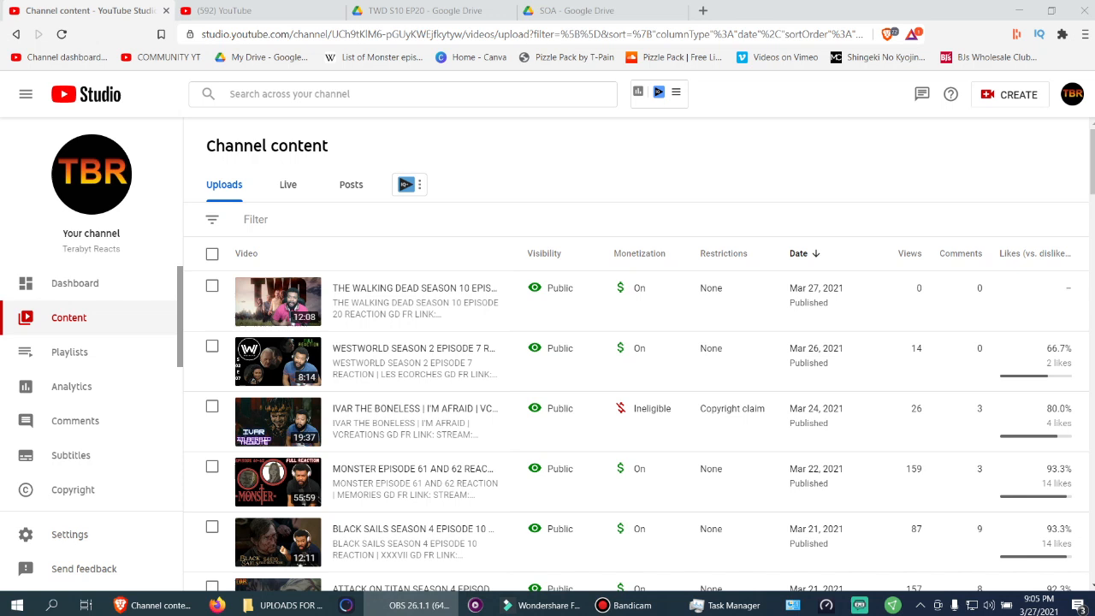
pyautogui.moveTo(750, 330)
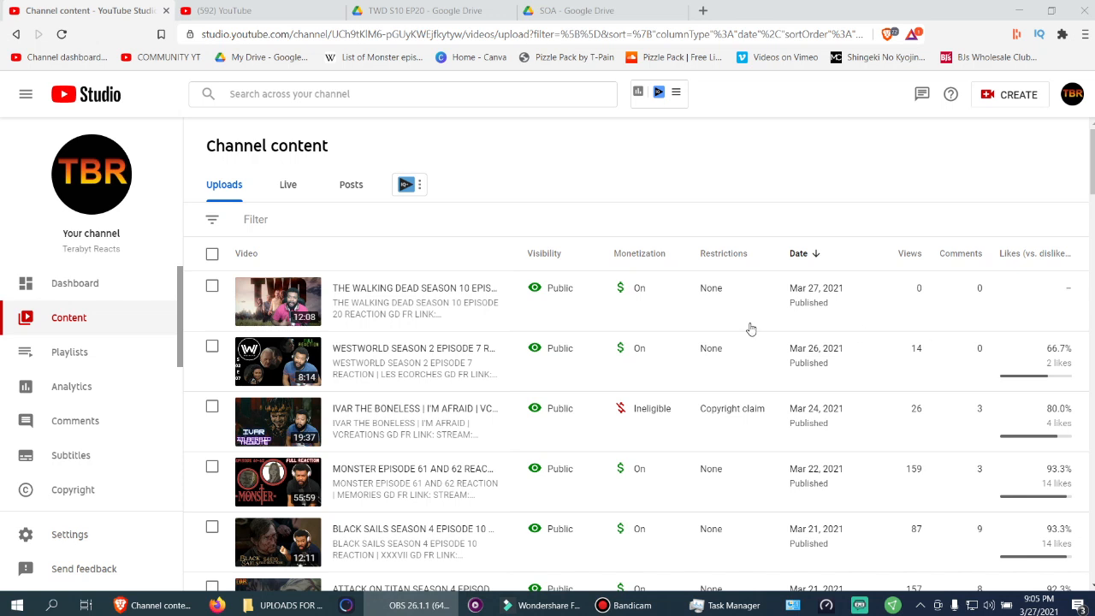
pyautogui.moveTo(724, 253)
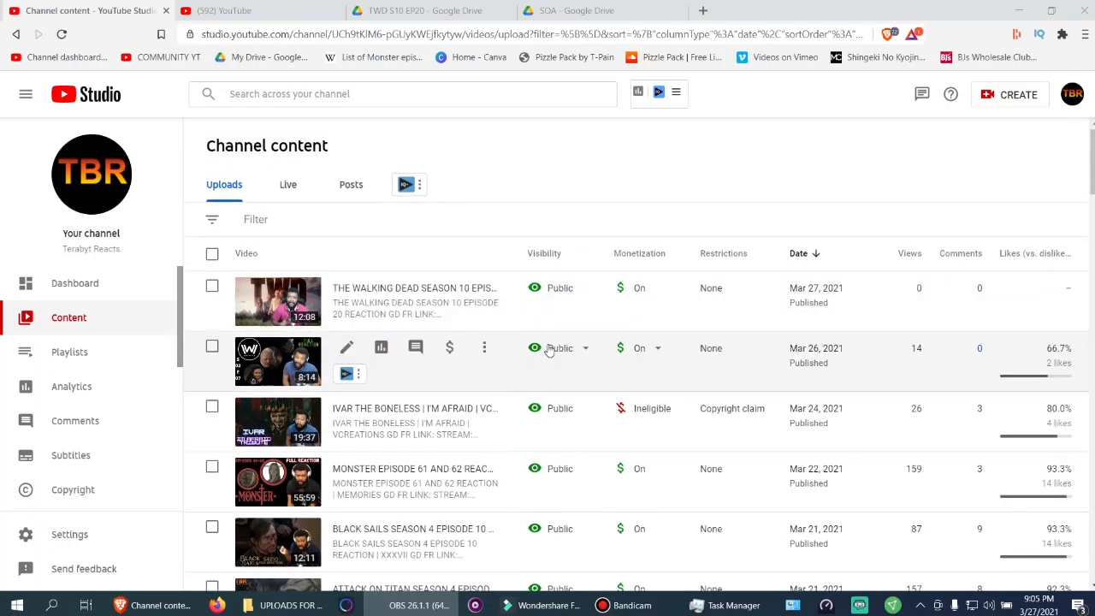
pyautogui.moveTo(368, 358)
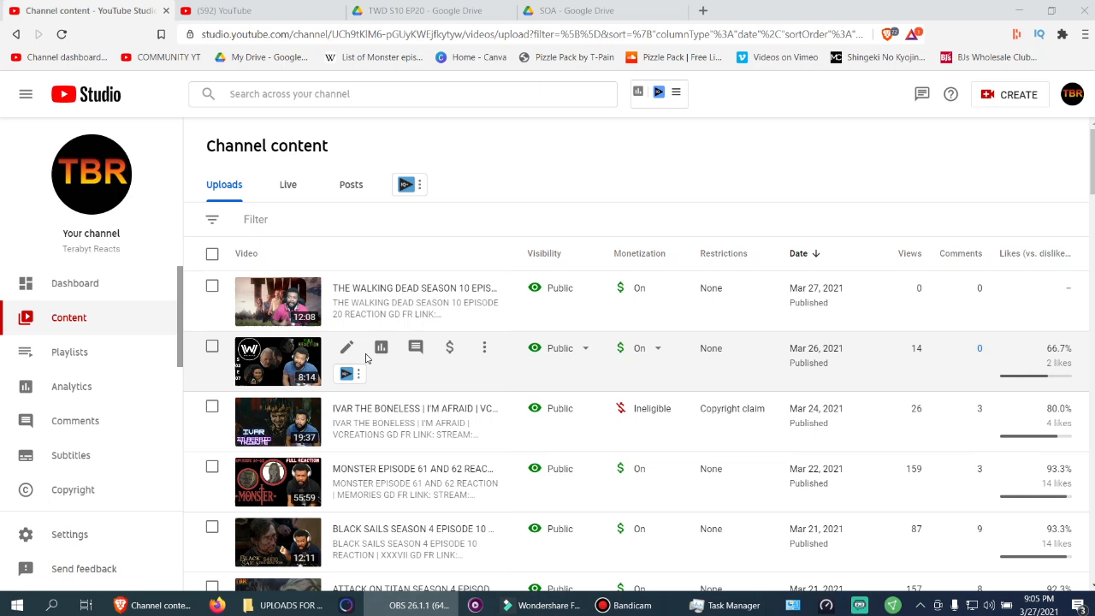
pyautogui.moveTo(474, 375)
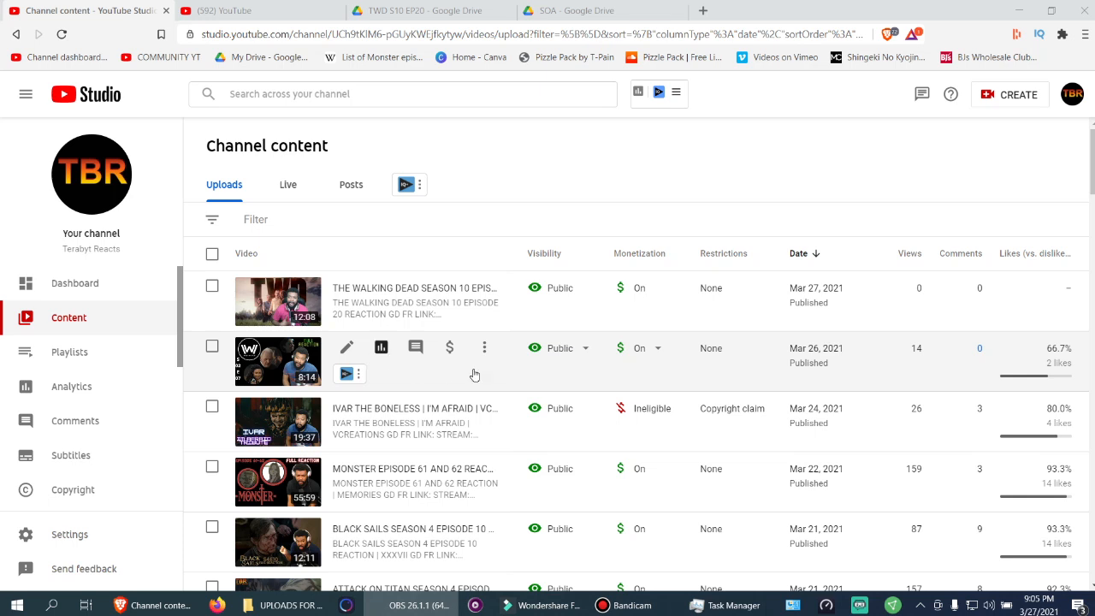
pyautogui.moveTo(917, 349)
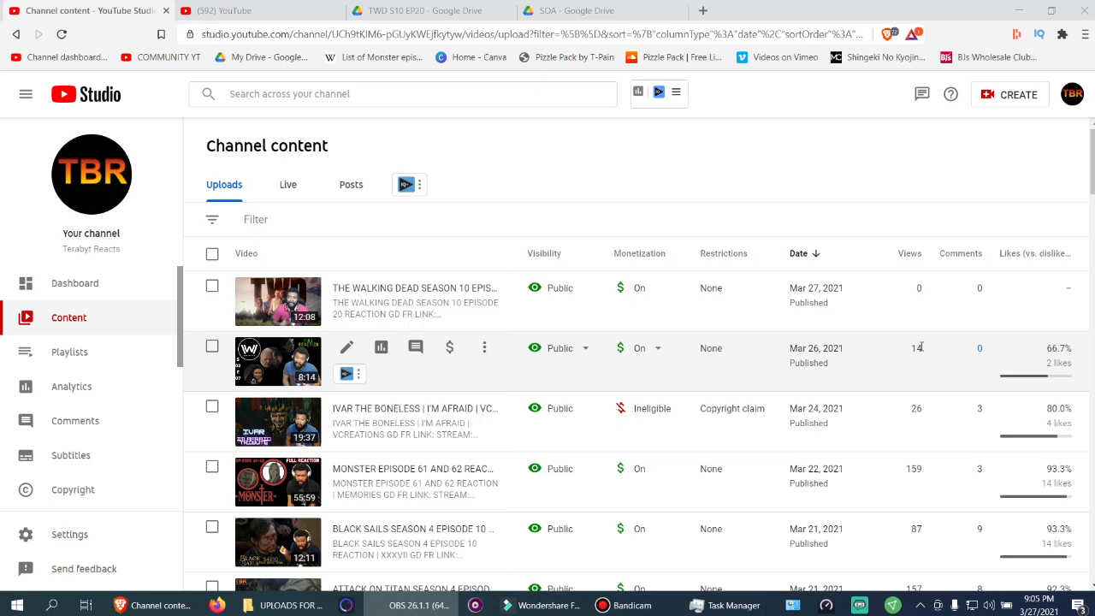
pyautogui.moveTo(922, 352)
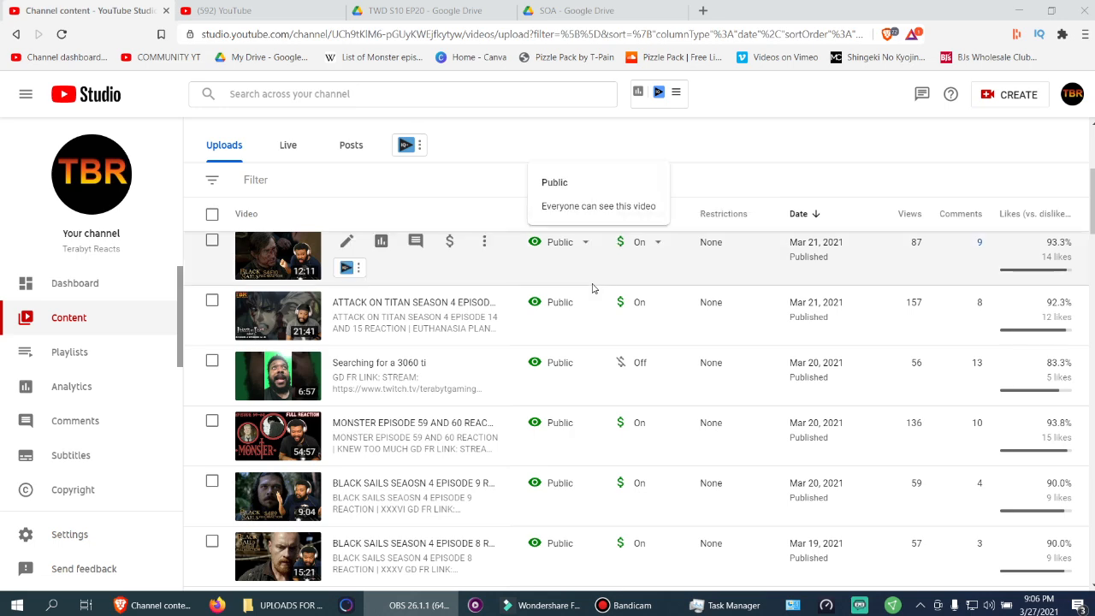
pyautogui.scroll(-3)
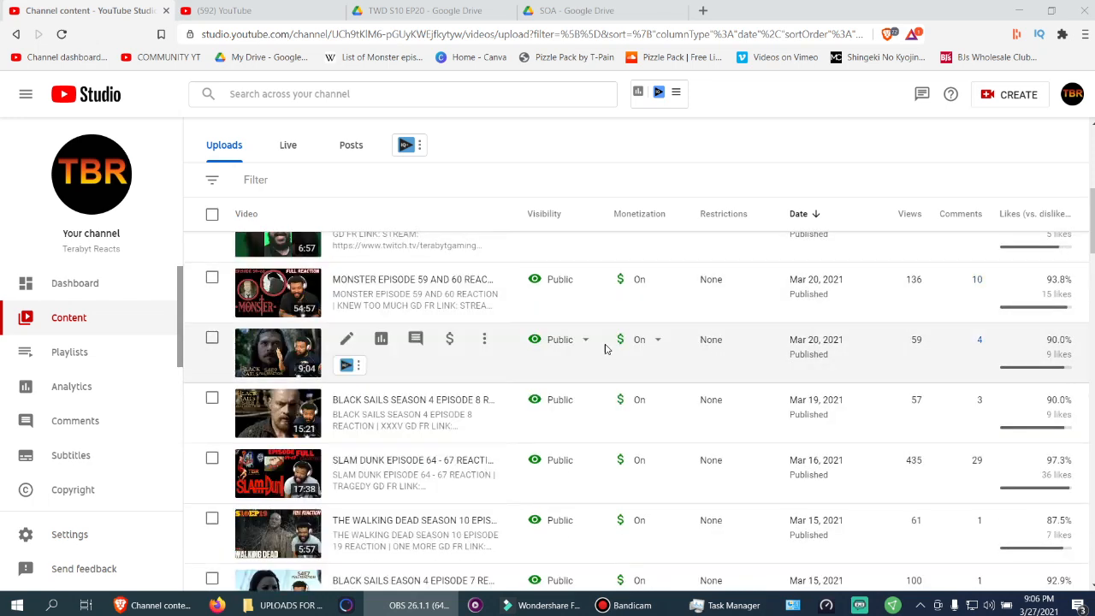
pyautogui.scroll(-3)
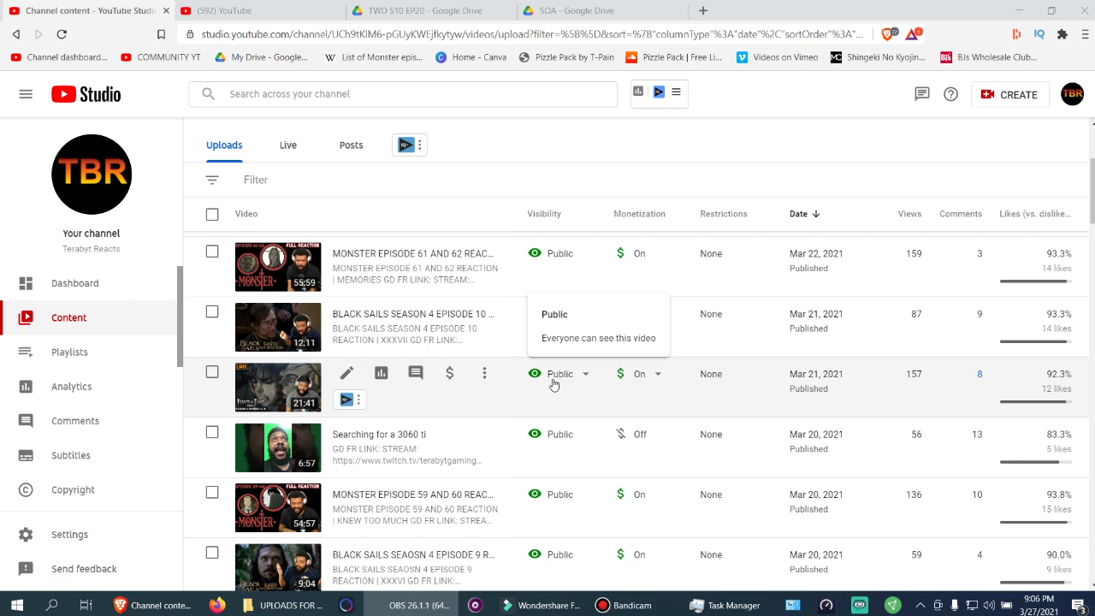
pyautogui.moveTo(981, 382)
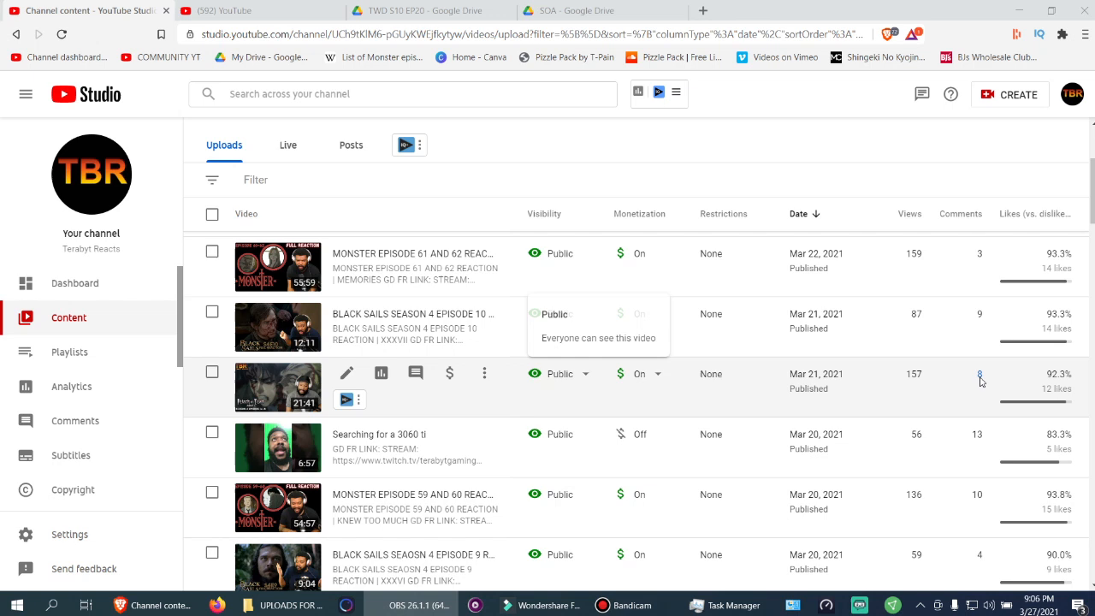
pyautogui.moveTo(918, 379)
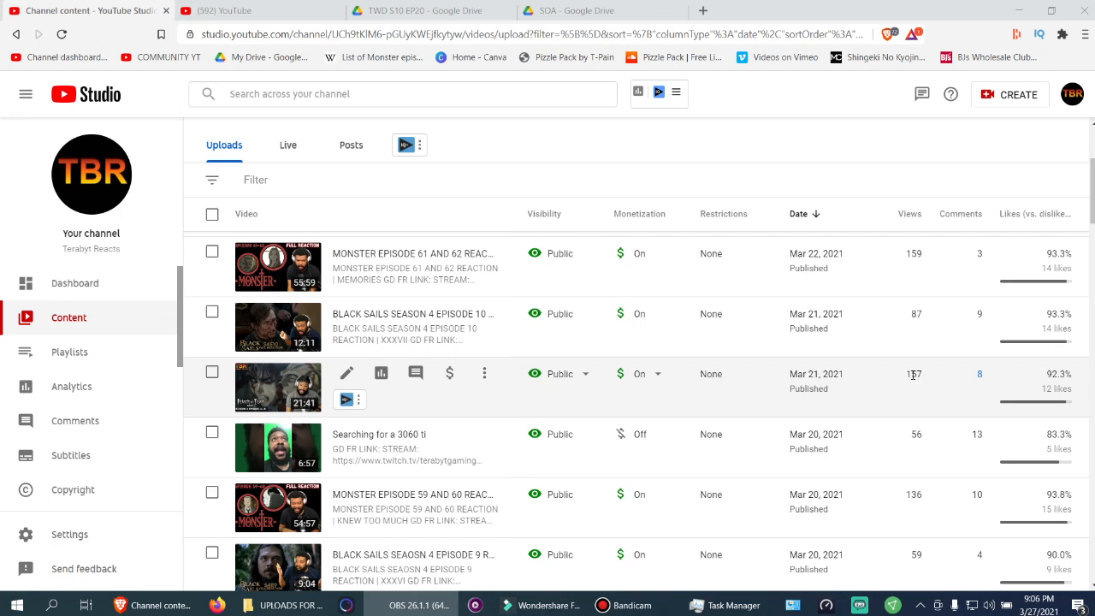
# Step: Scroll the Uploads table down to the March 5–8 reaction videos
pyautogui.scroll(-3)
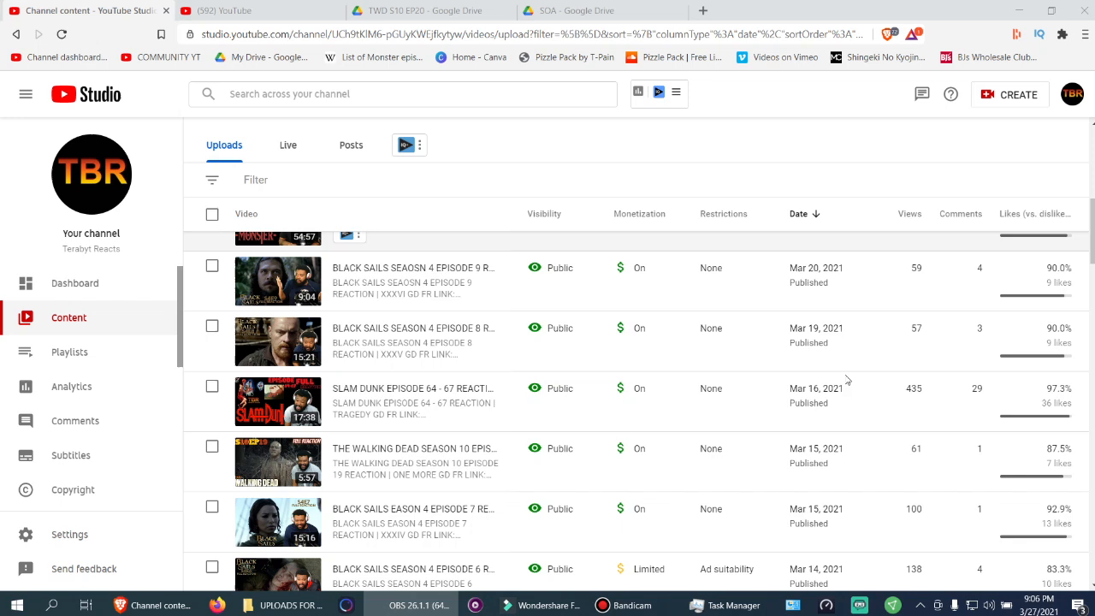
pyautogui.scroll(-3)
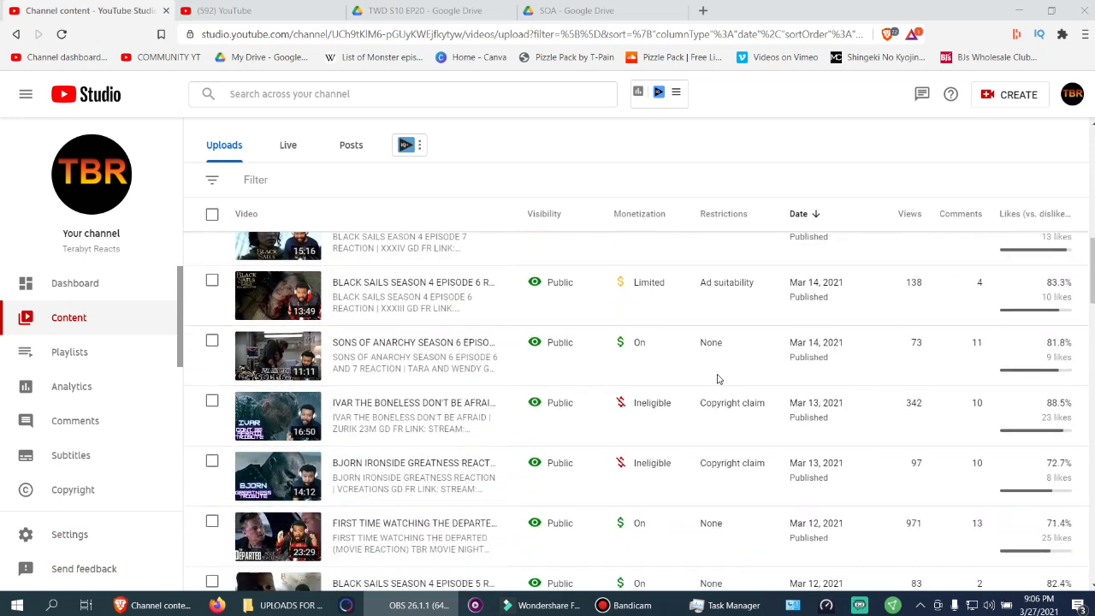
pyautogui.scroll(3)
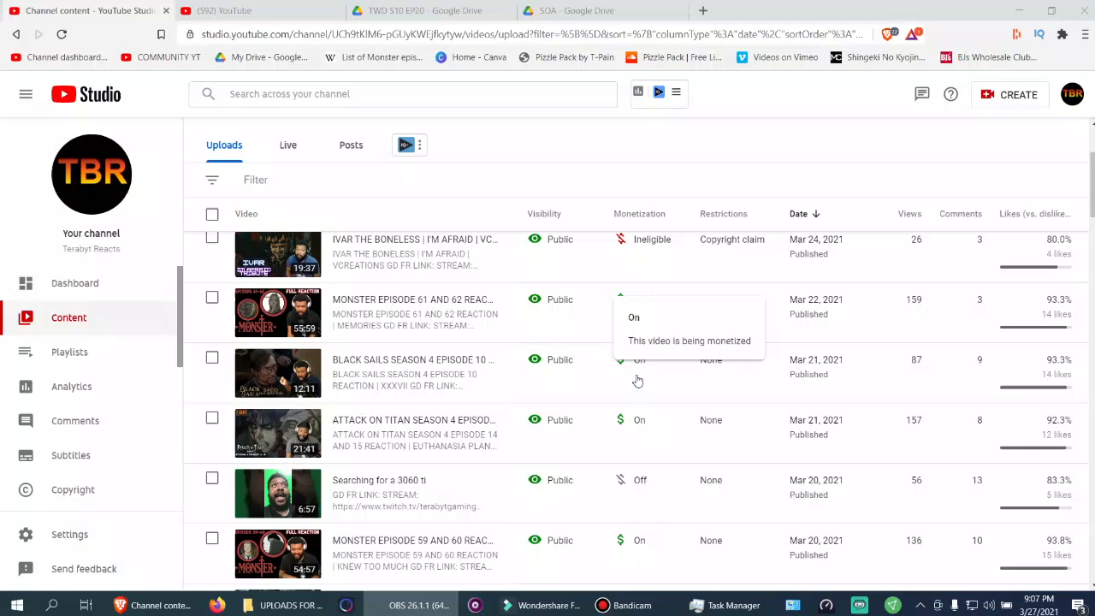
pyautogui.scroll(-3)
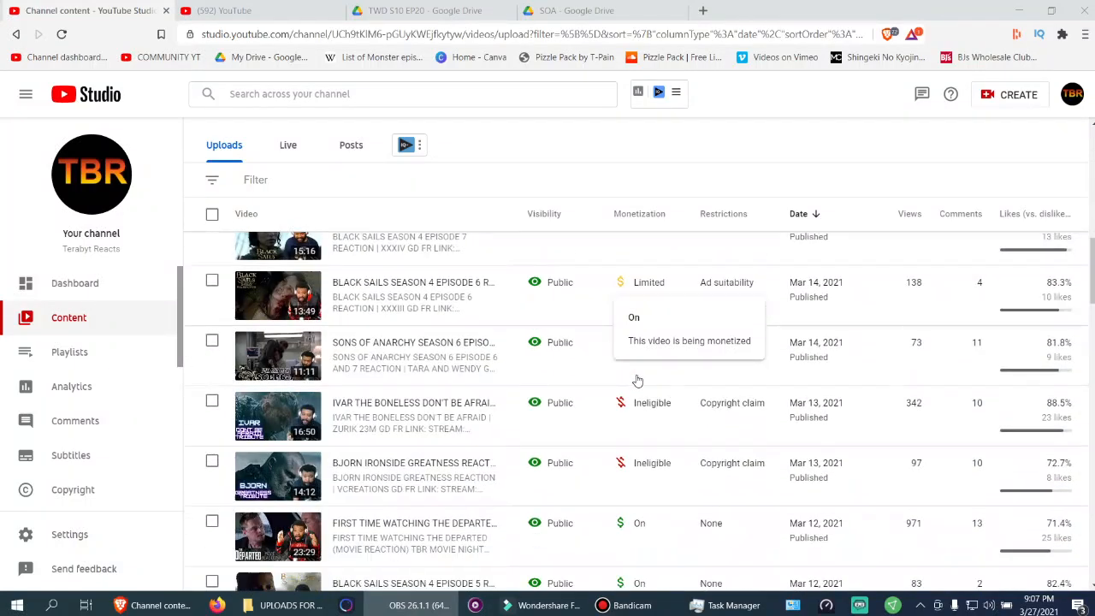
pyautogui.scroll(-3)
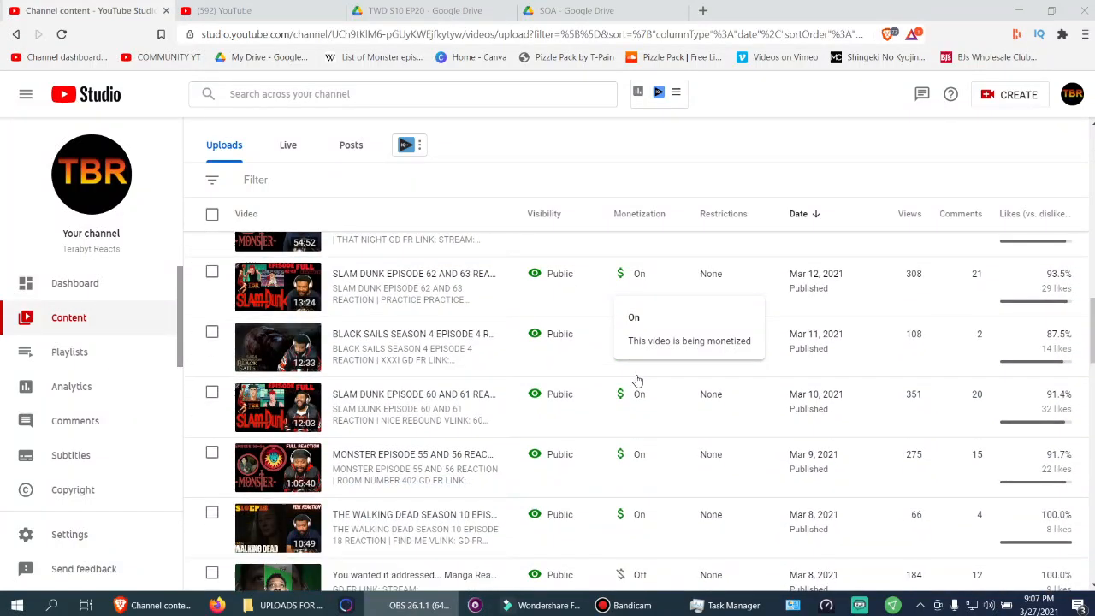
pyautogui.scroll(-3)
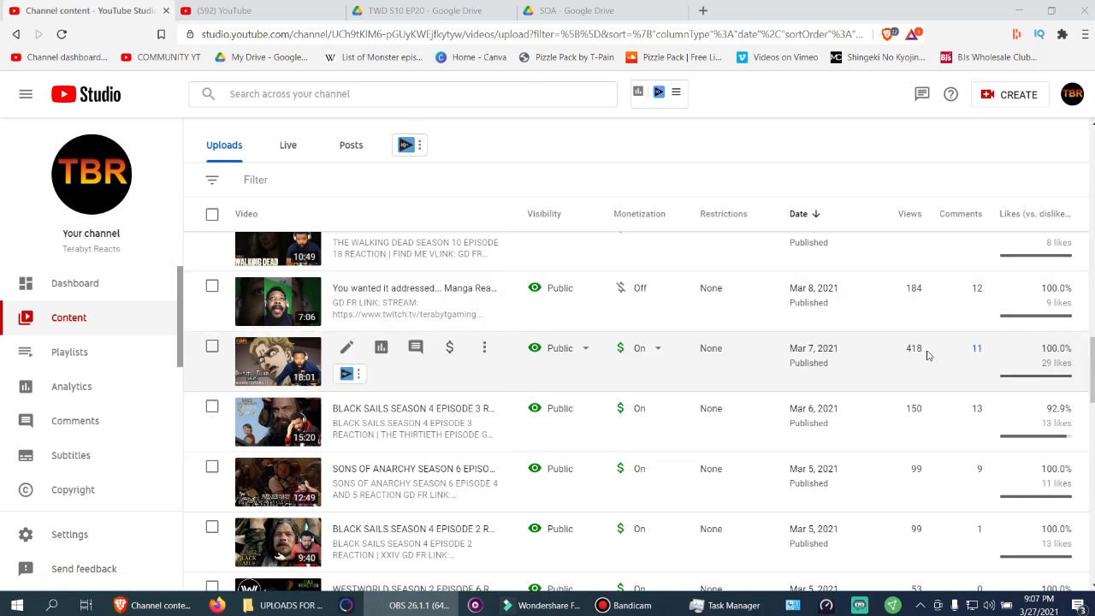
pyautogui.moveTo(923, 356)
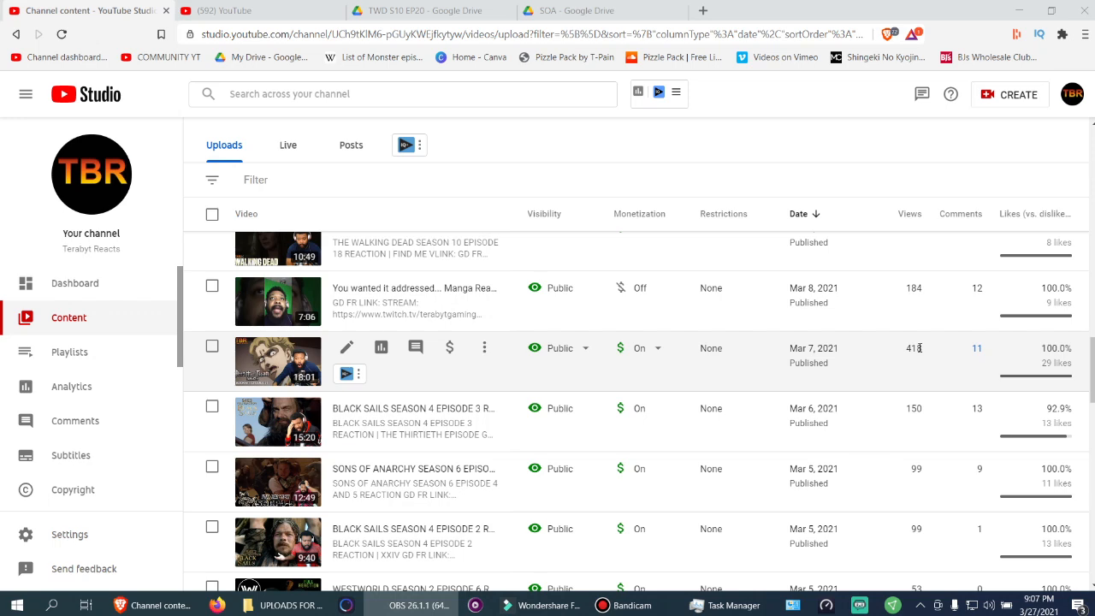
# Step: Scroll the Uploads table to the March 20–24 videos, including the Ivar the Boneless upload
pyautogui.scroll(-3)
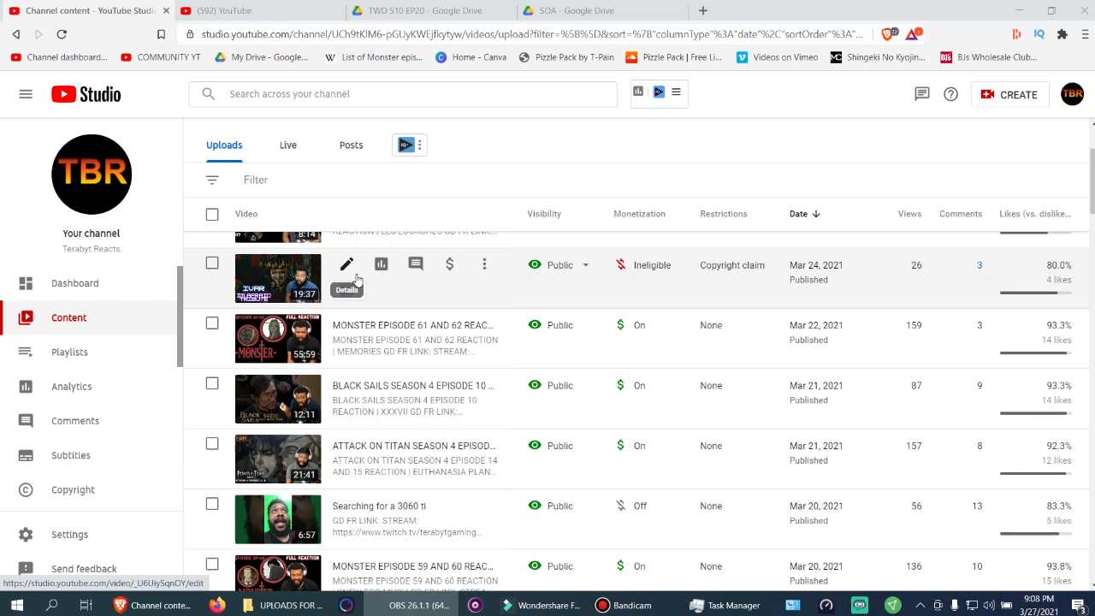
pyautogui.moveTo(519, 298)
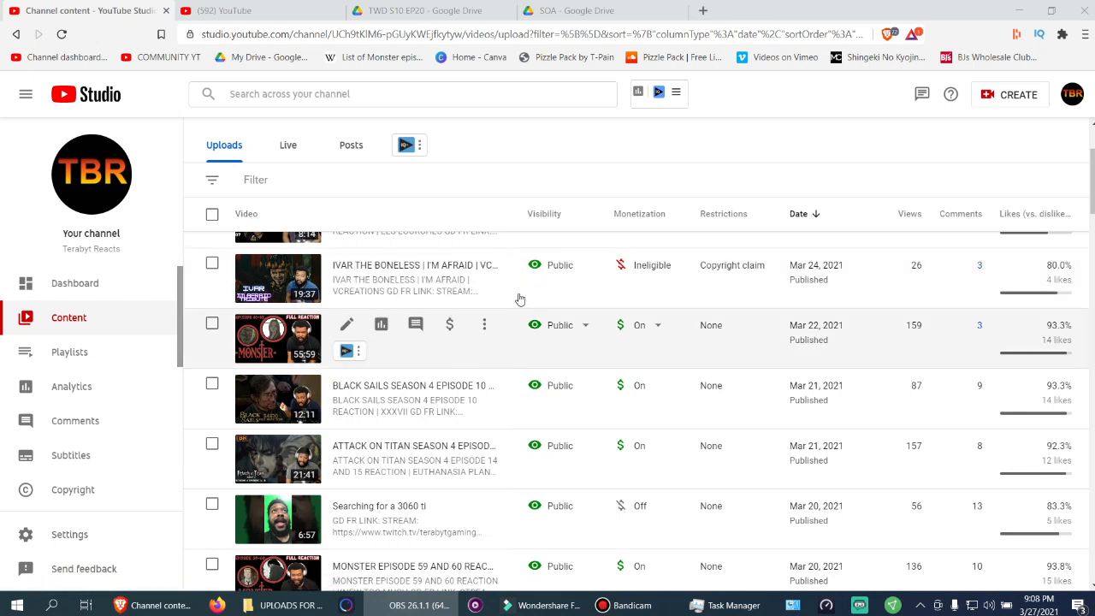